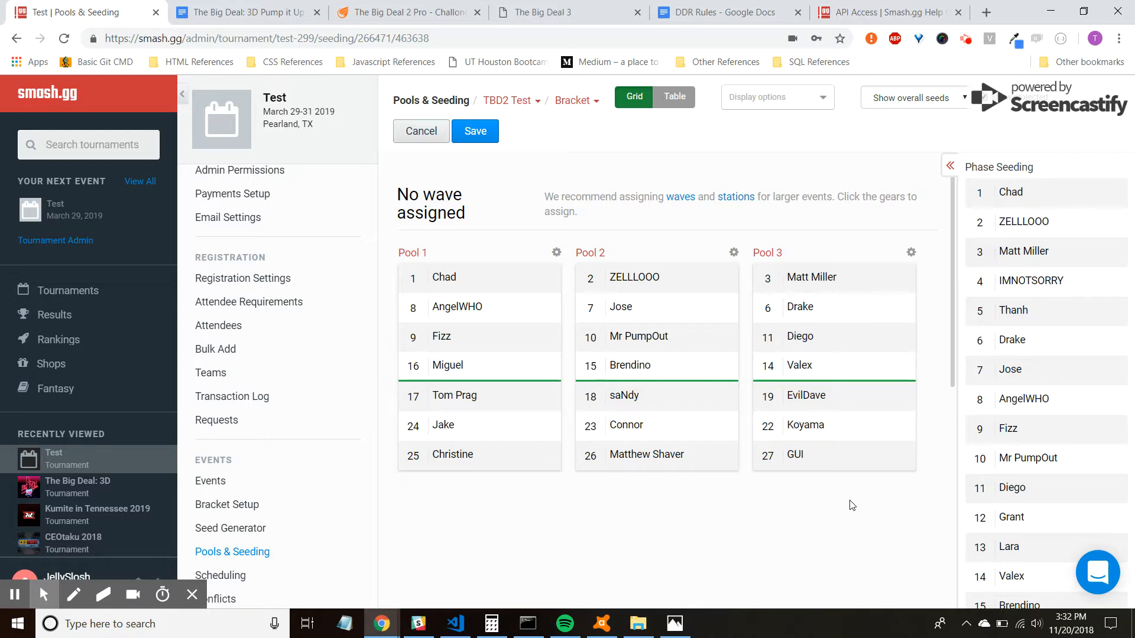
mouse_move(917, 292)
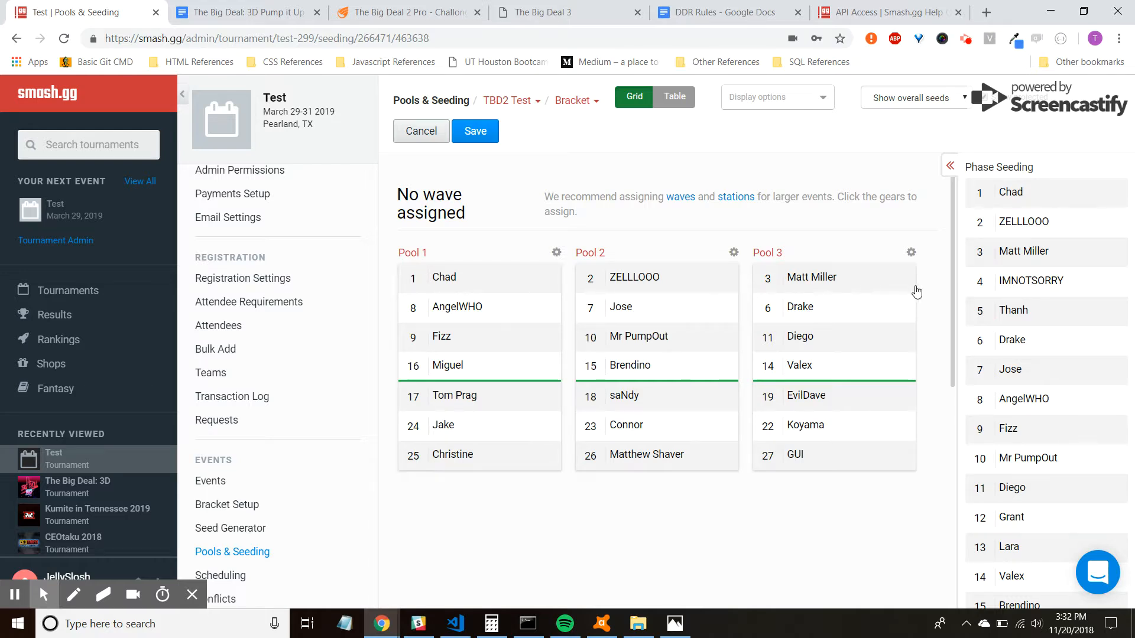
Review the pool overview, then go into Pool 1's bracket showing its winners and losers rounds
scroll("down", 3)
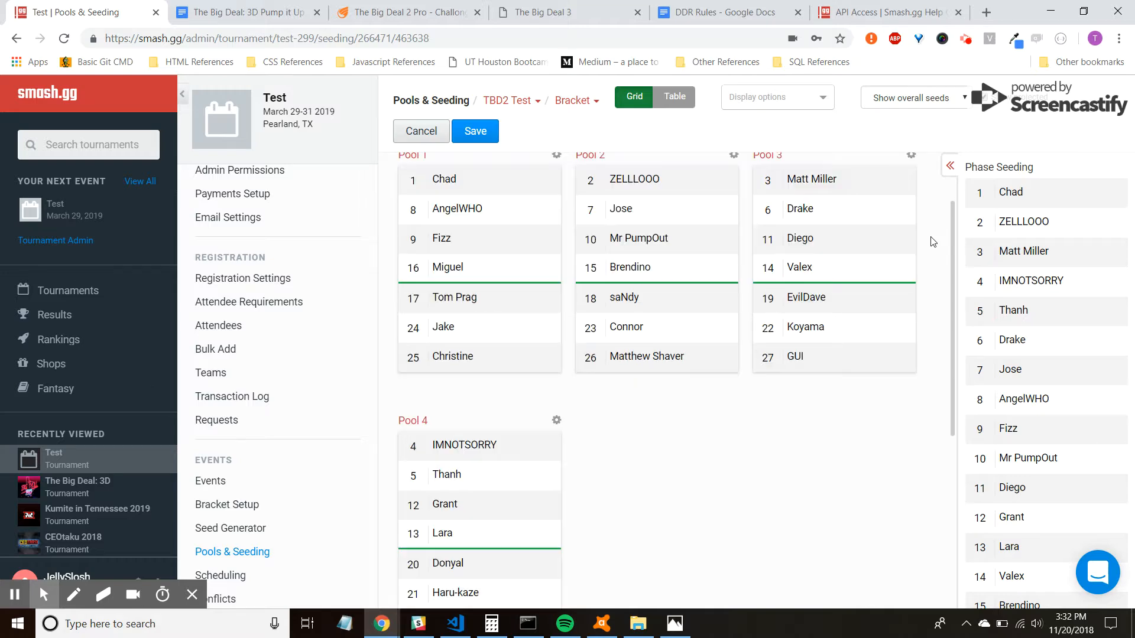
scroll("up", 3)
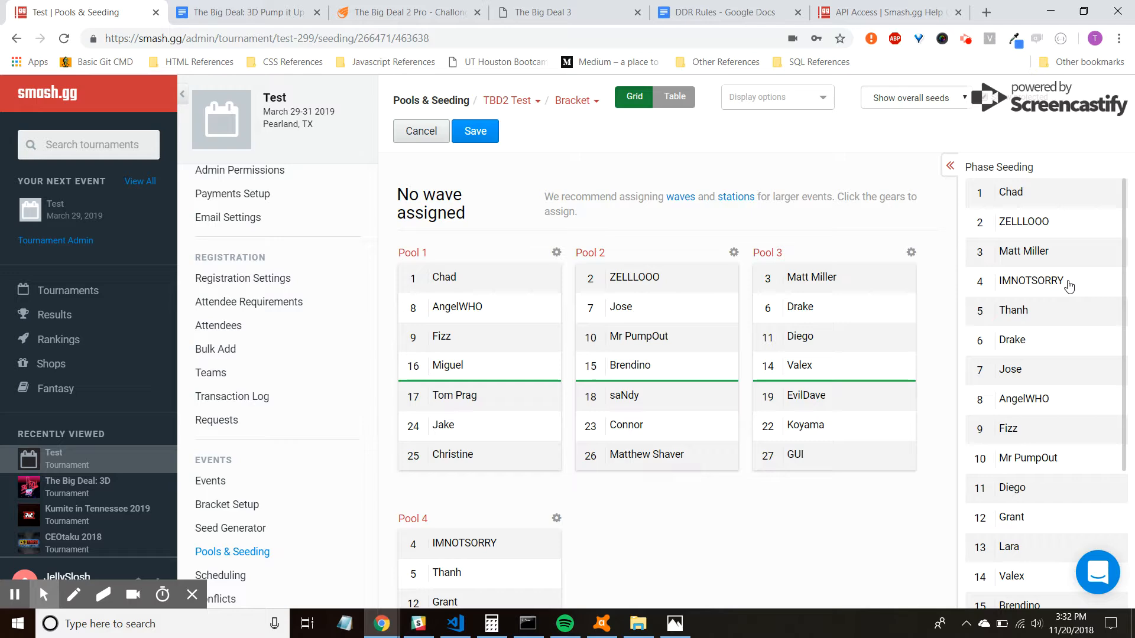
scroll("down", 3)
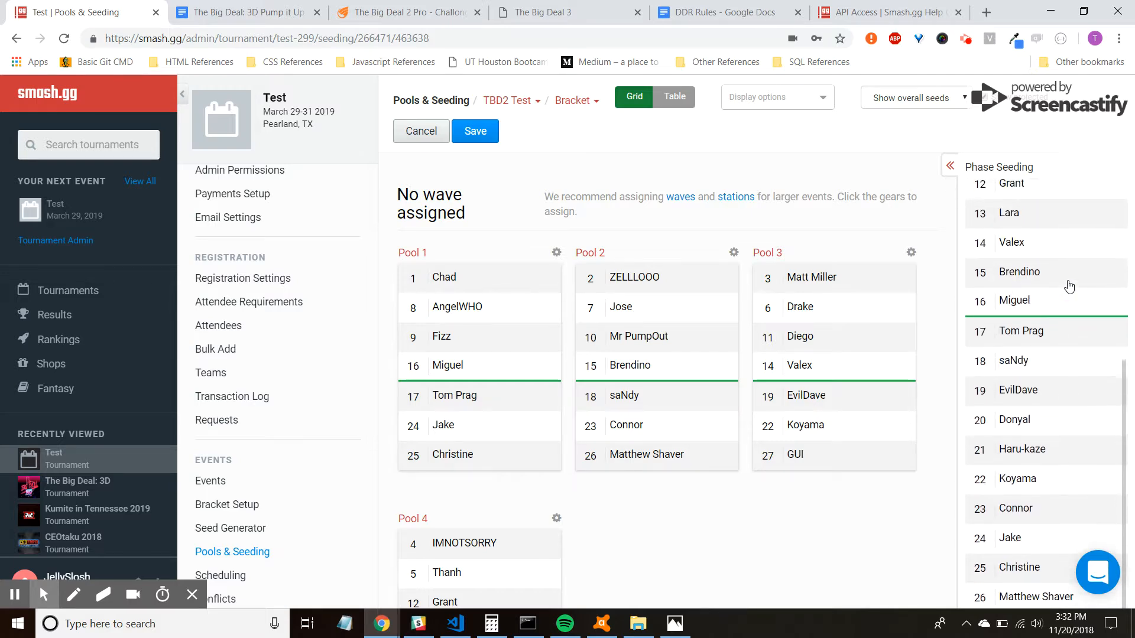
scroll("down", 3)
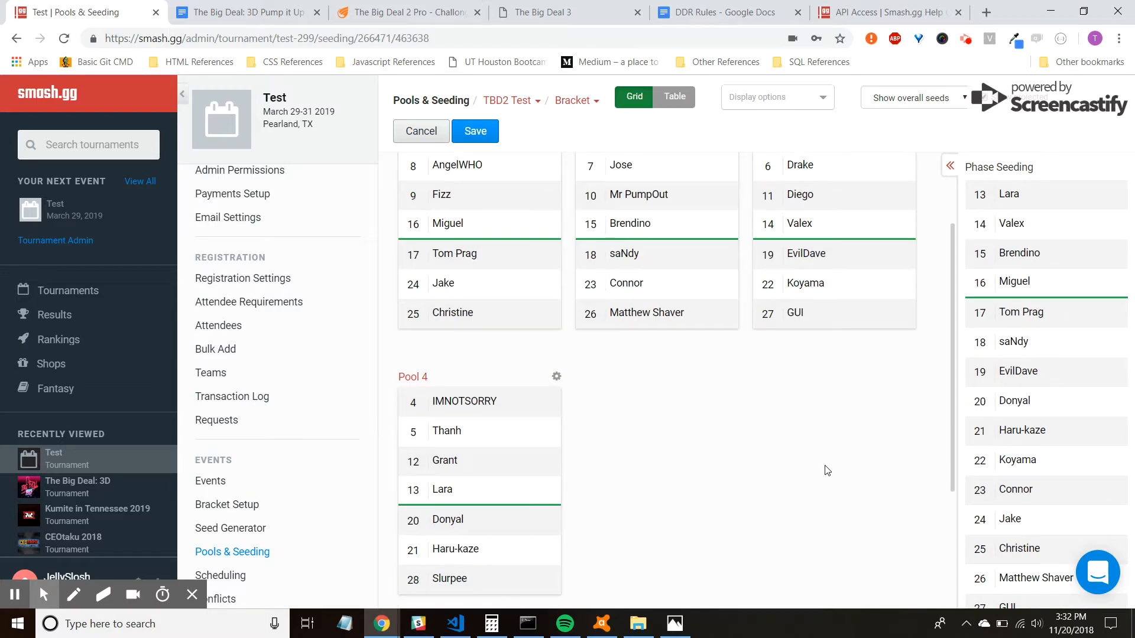
scroll("up", 3)
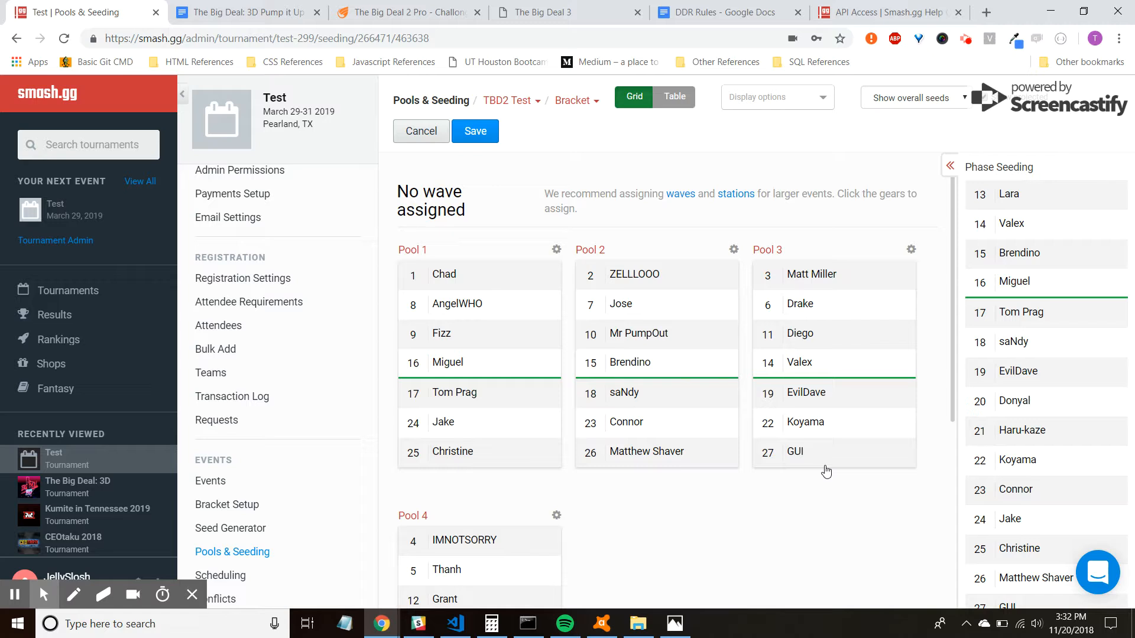
mouse_move(520, 283)
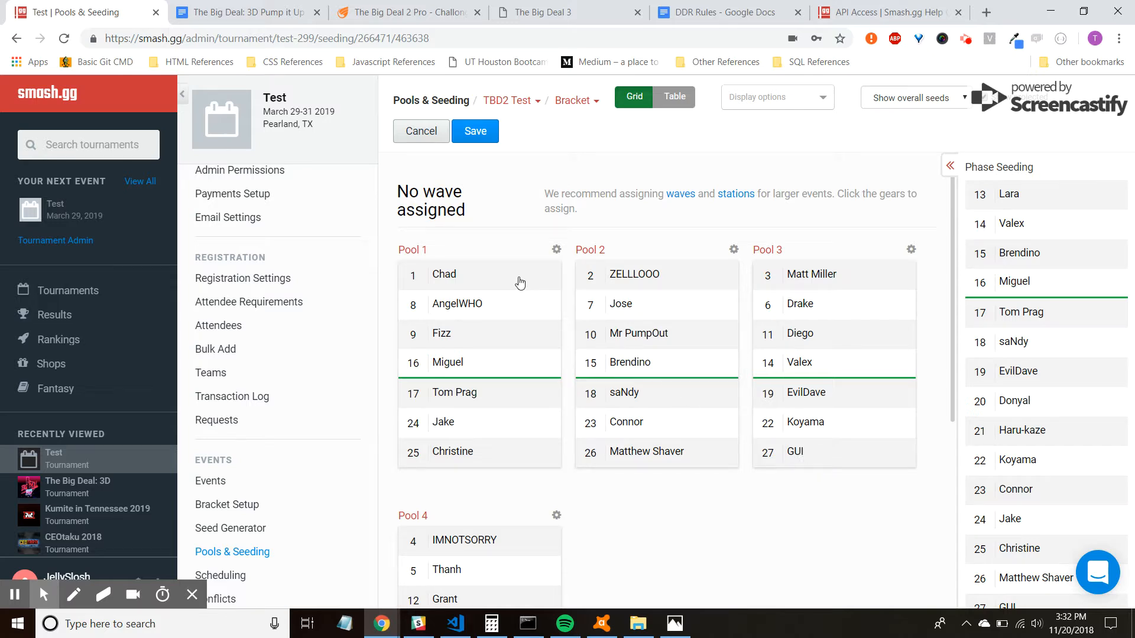
left_click(411, 249)
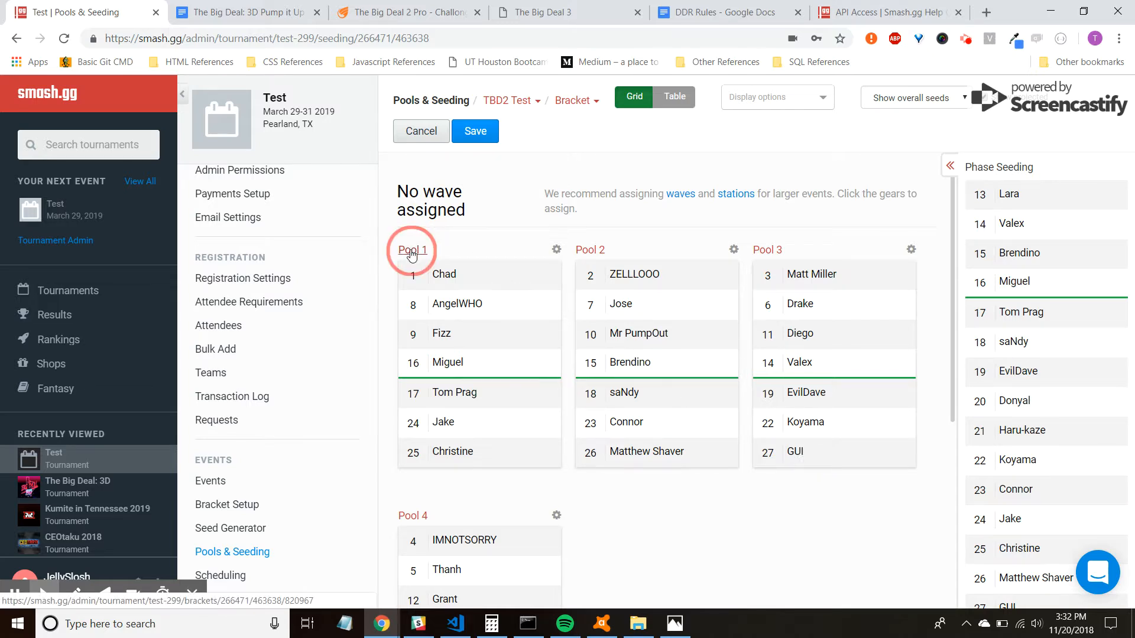
left_click(412, 249)
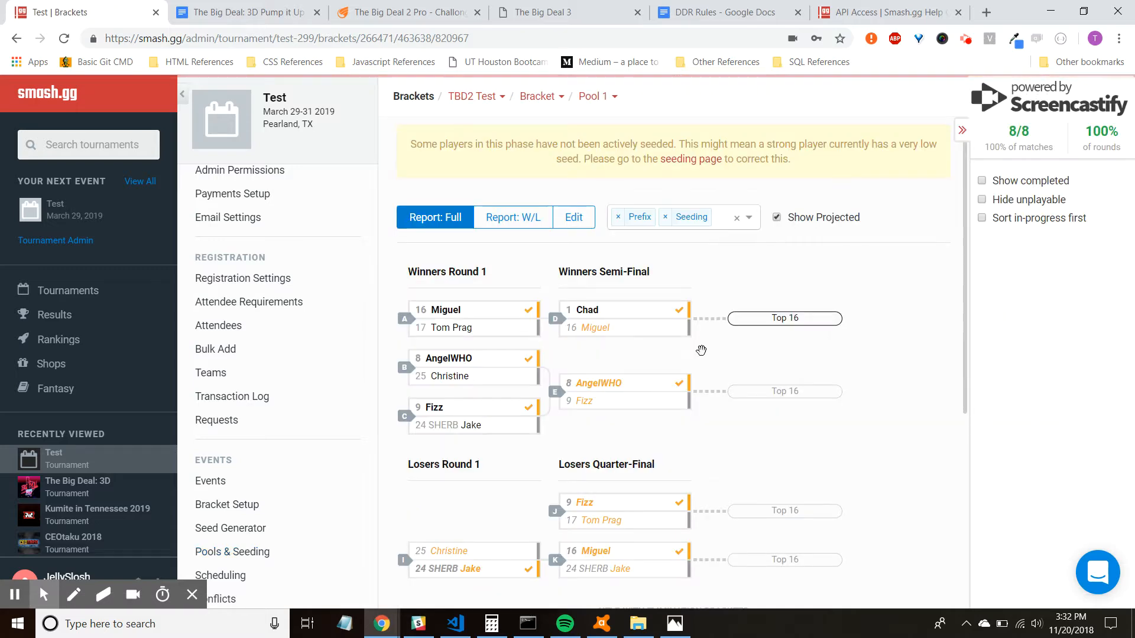
scroll("down", 3)
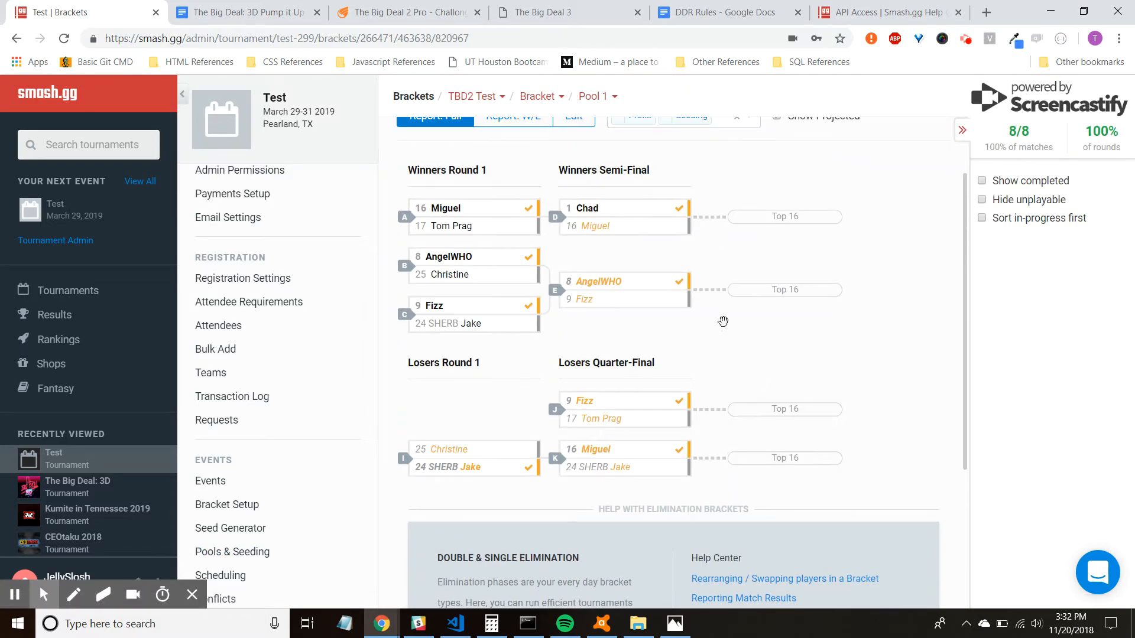
mouse_move(748, 248)
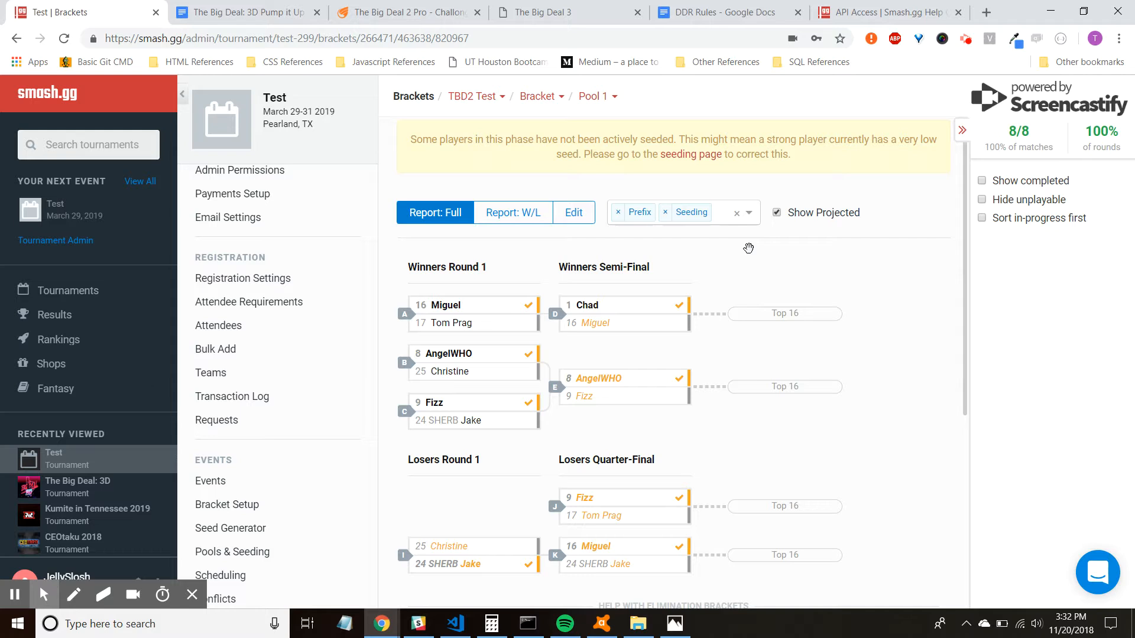
mouse_move(629, 330)
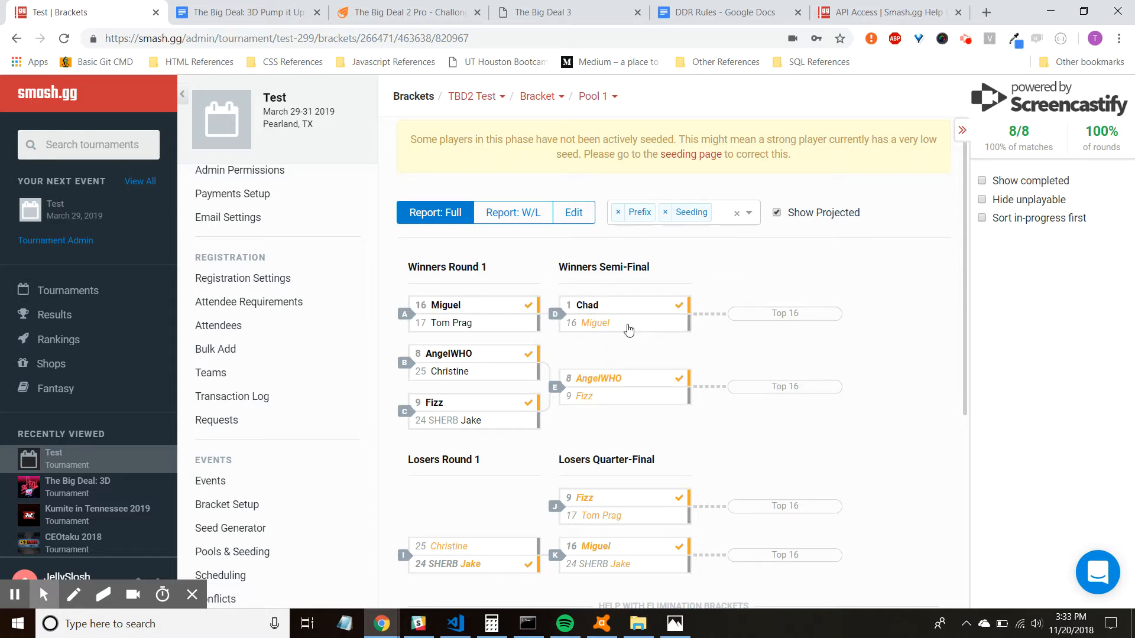
mouse_move(624, 313)
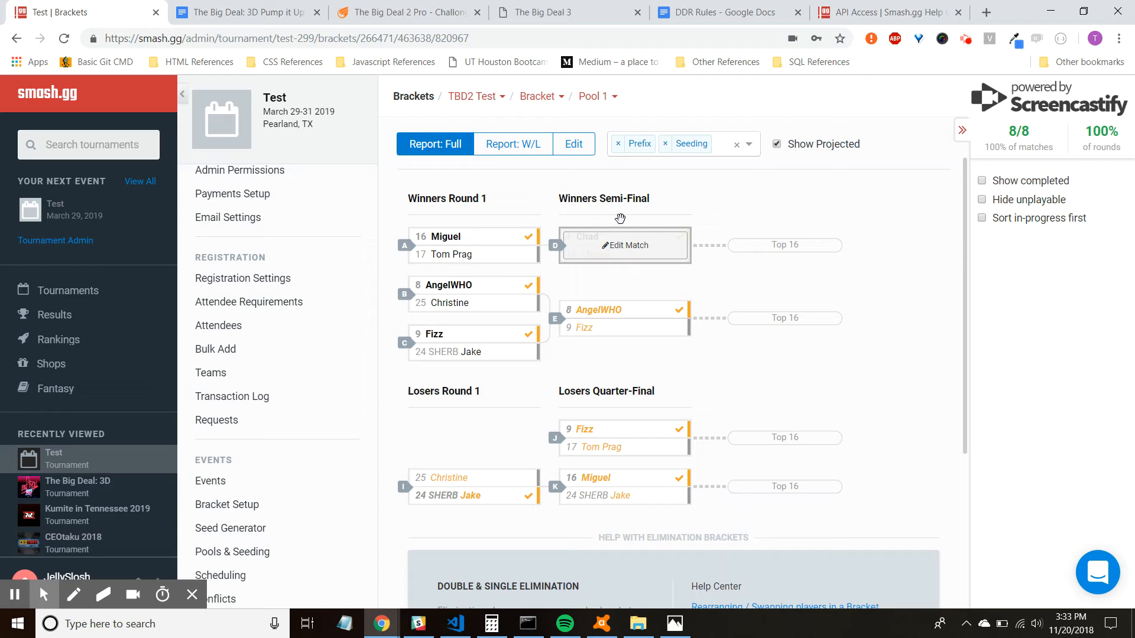
Navigate from Pool 1 to the Top 16 bracket with all 22 matches reported
left_click(536, 96)
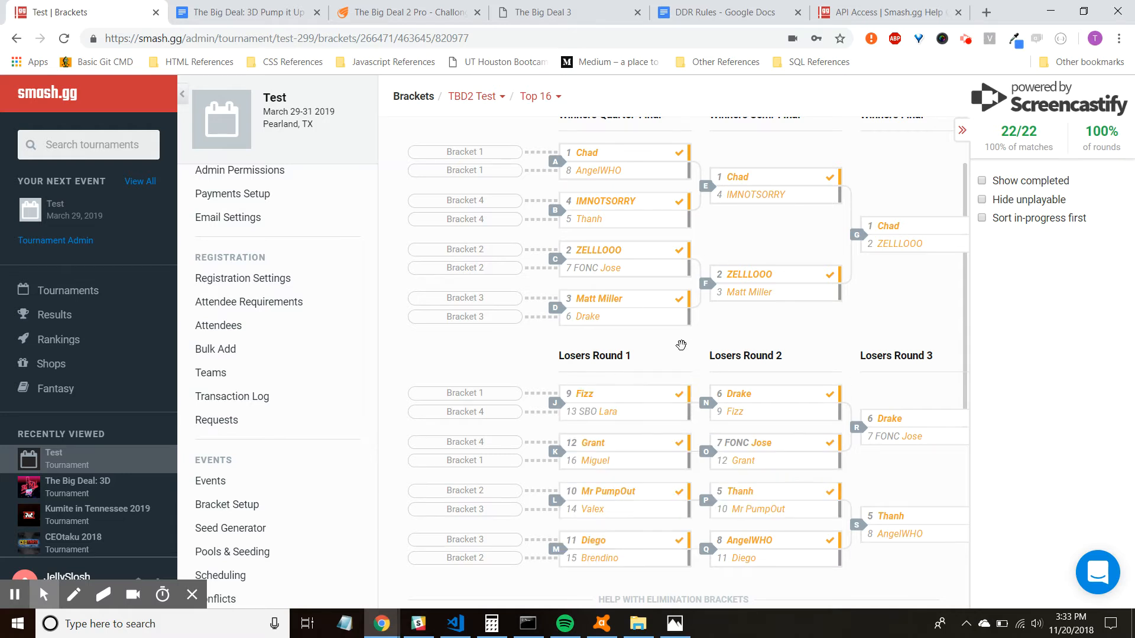
mouse_move(886, 423)
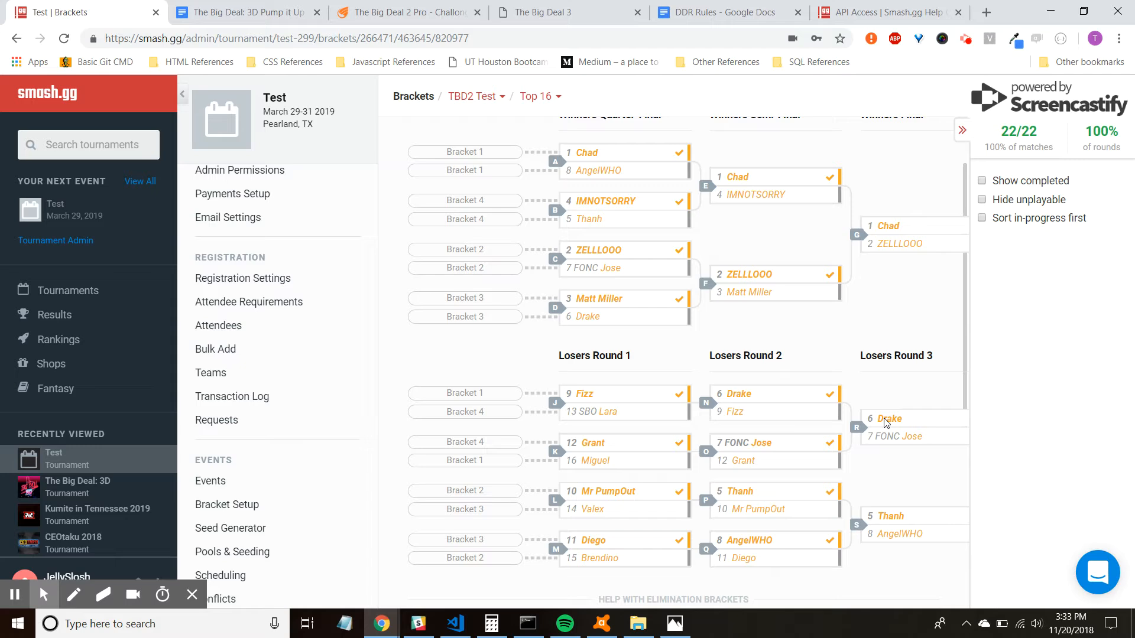
mouse_move(719, 328)
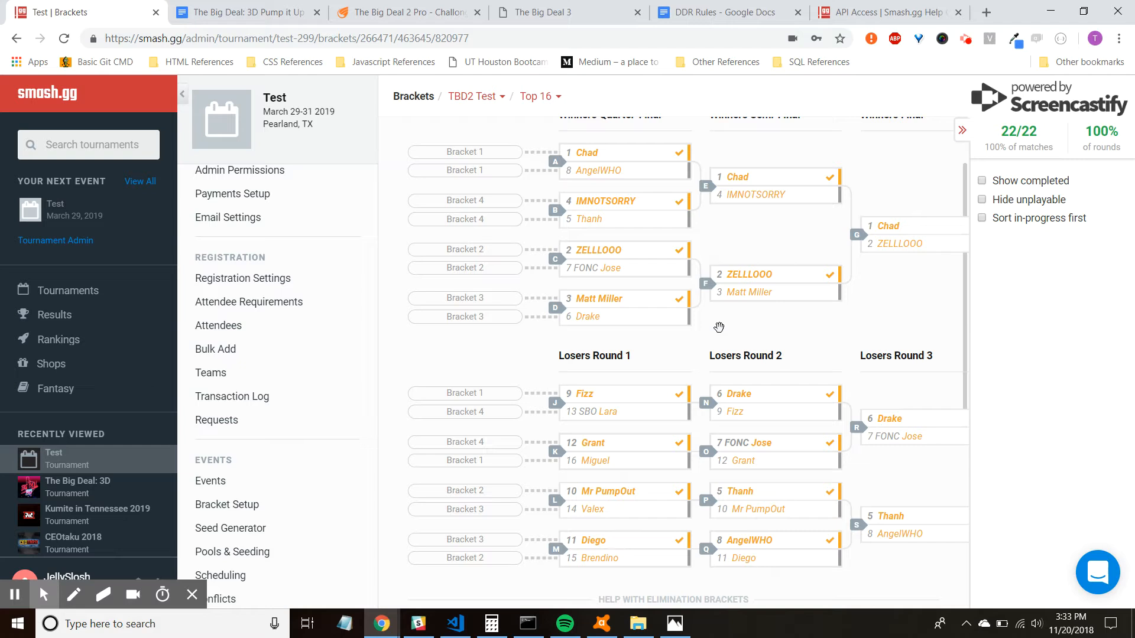
mouse_move(589, 110)
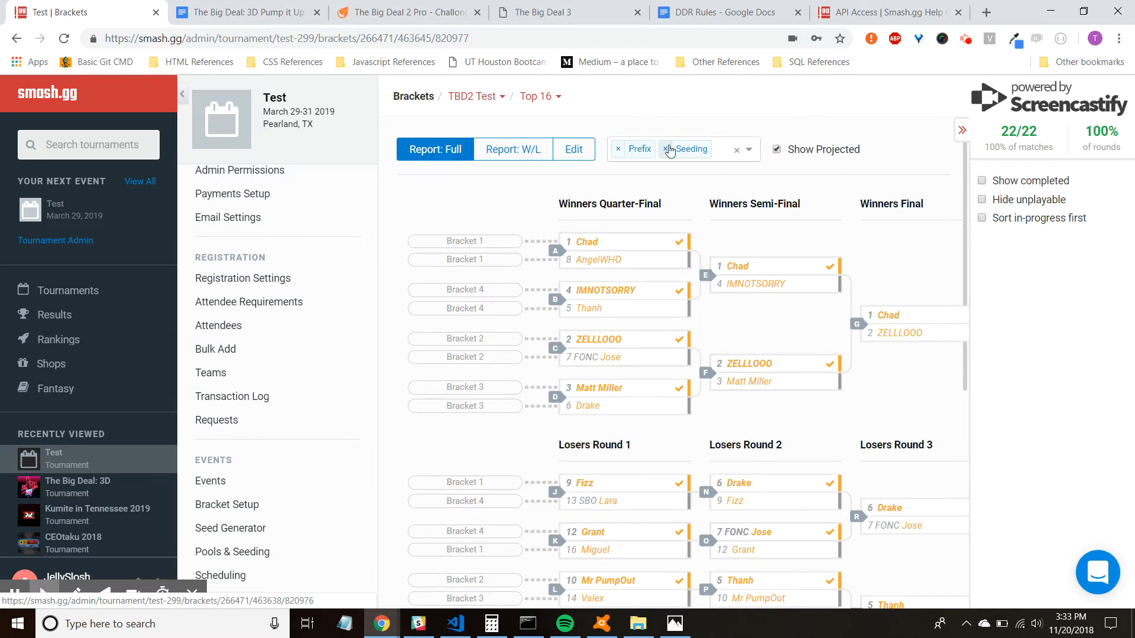
left_click(406, 12)
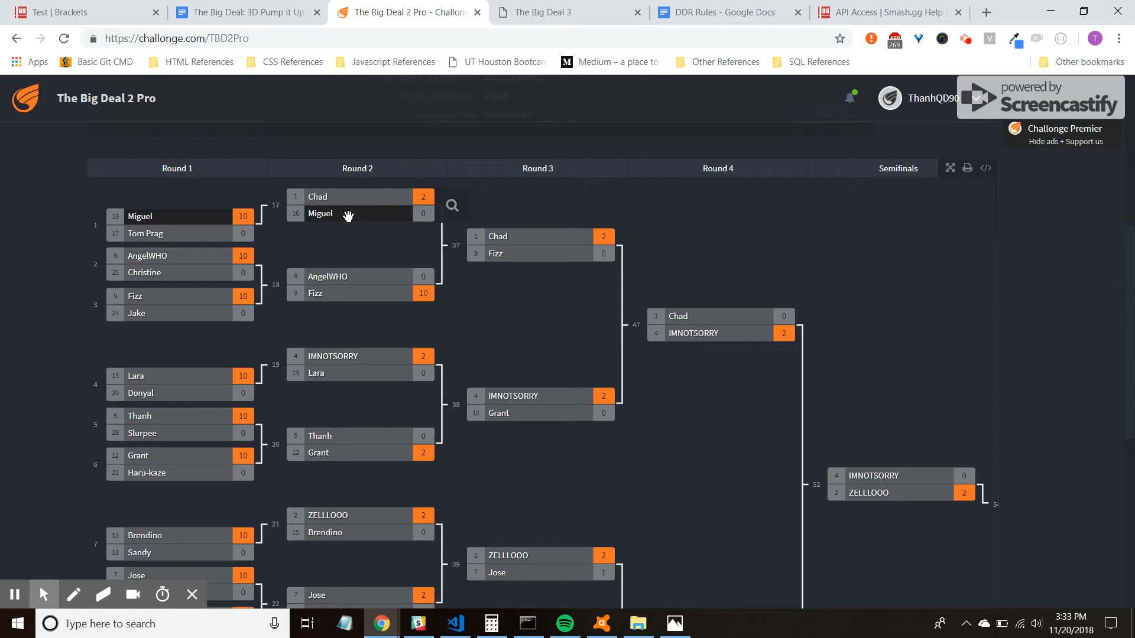
scroll("down", 3)
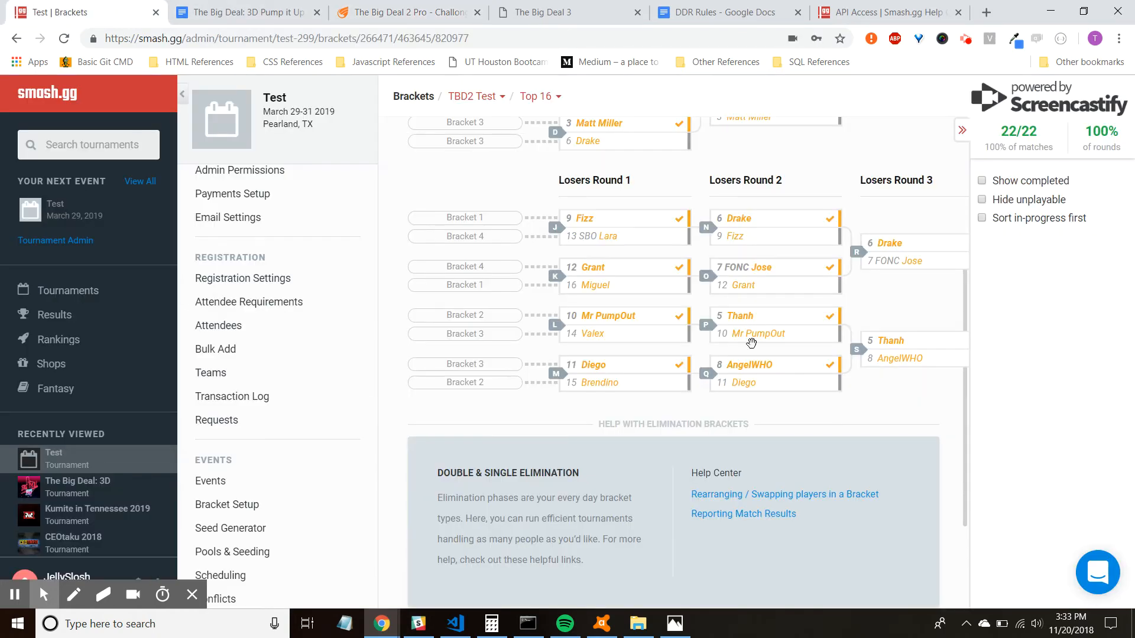
Go to Pools & Seeding from the left sidebar of the Top 16 bracket
scroll("up", 3)
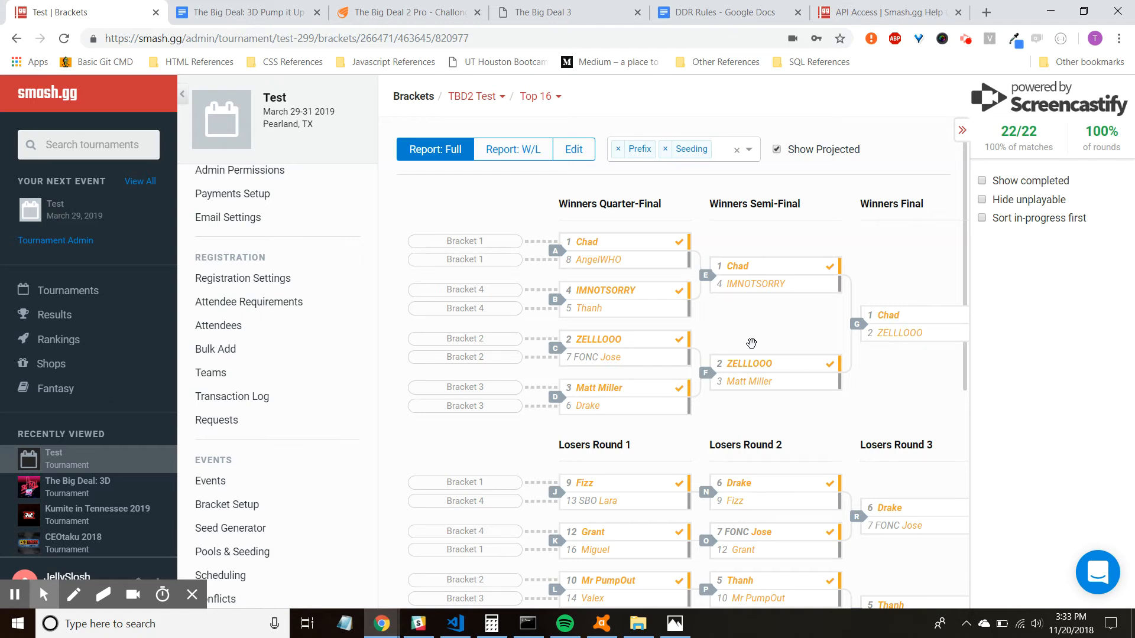
mouse_move(270, 555)
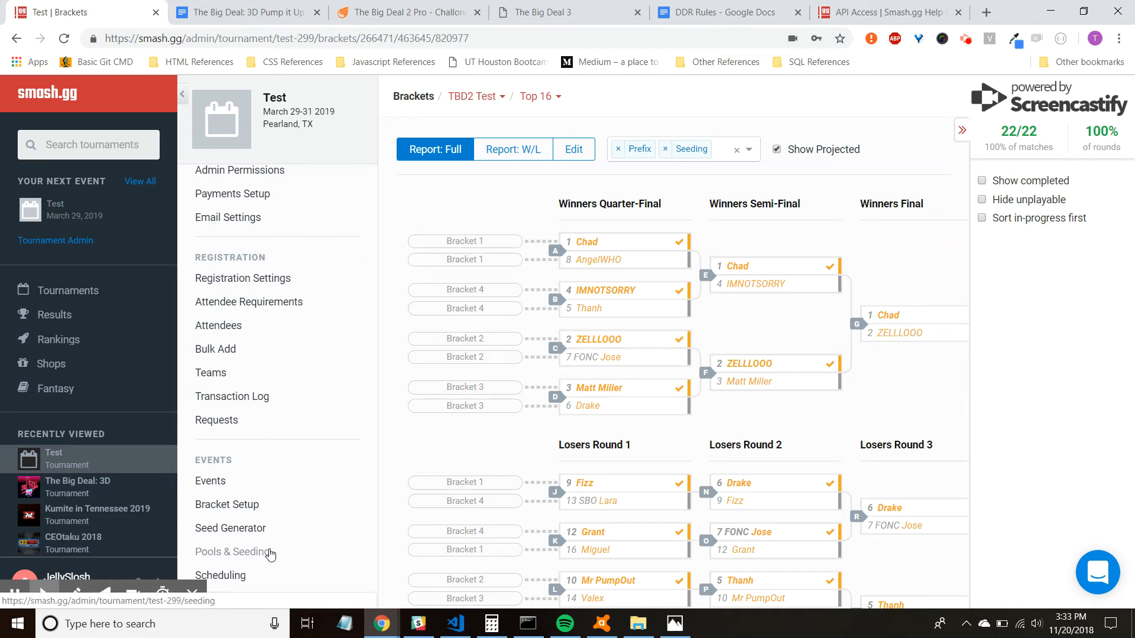
left_click(232, 552)
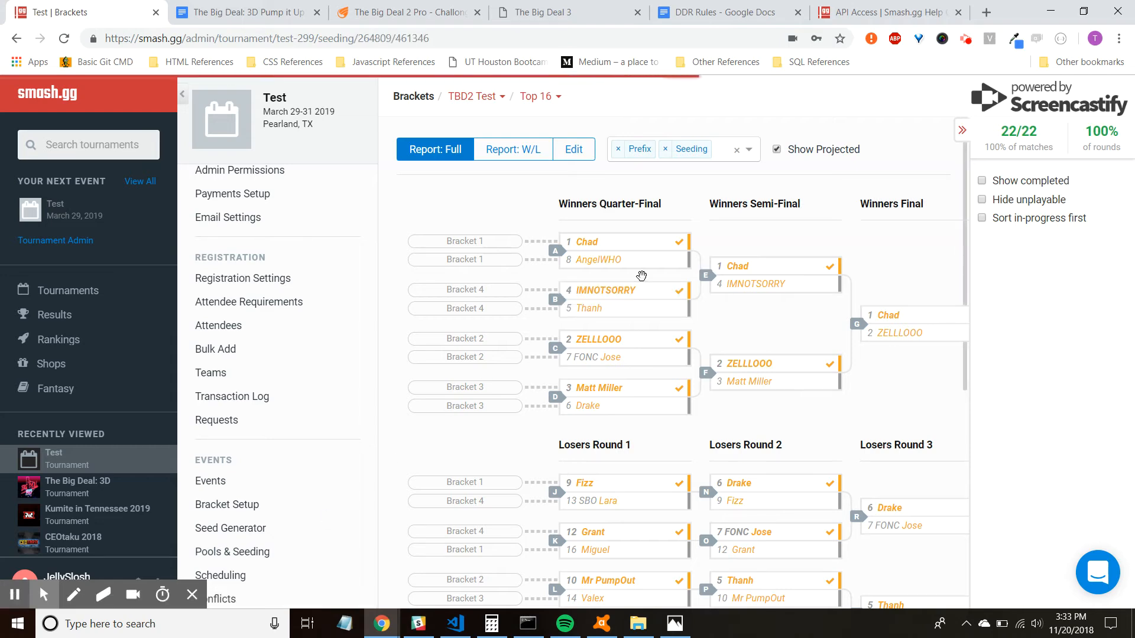
Switch the Pools & Seeding page from the mkk event to TBD2 Test
left_click(231, 552)
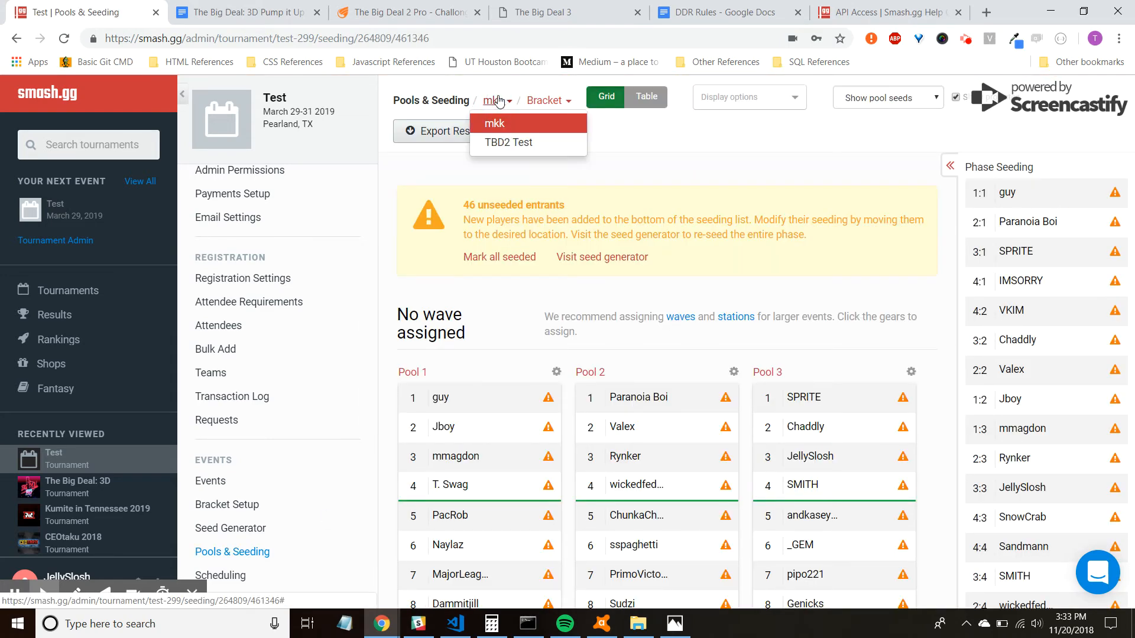
left_click(494, 123)
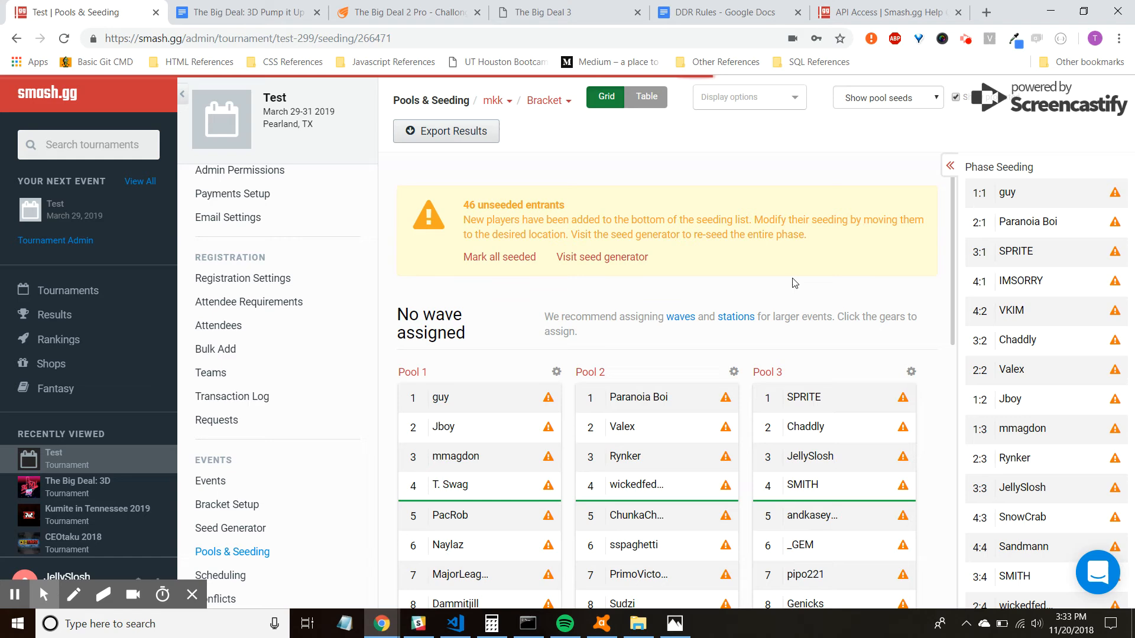
mouse_move(508, 275)
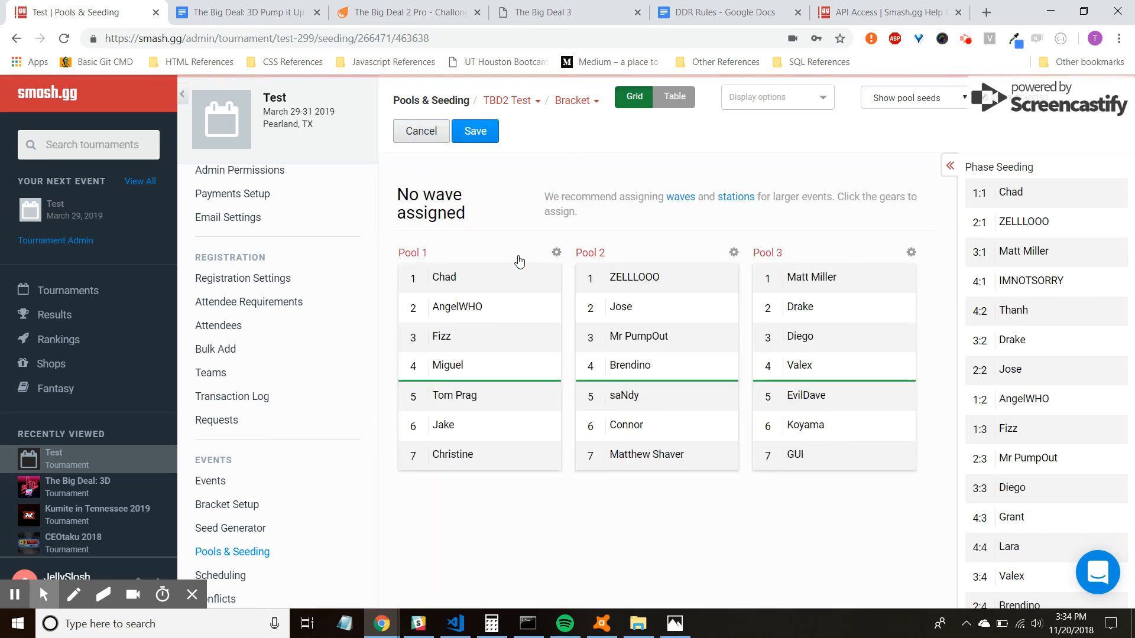
scroll("down", 3)
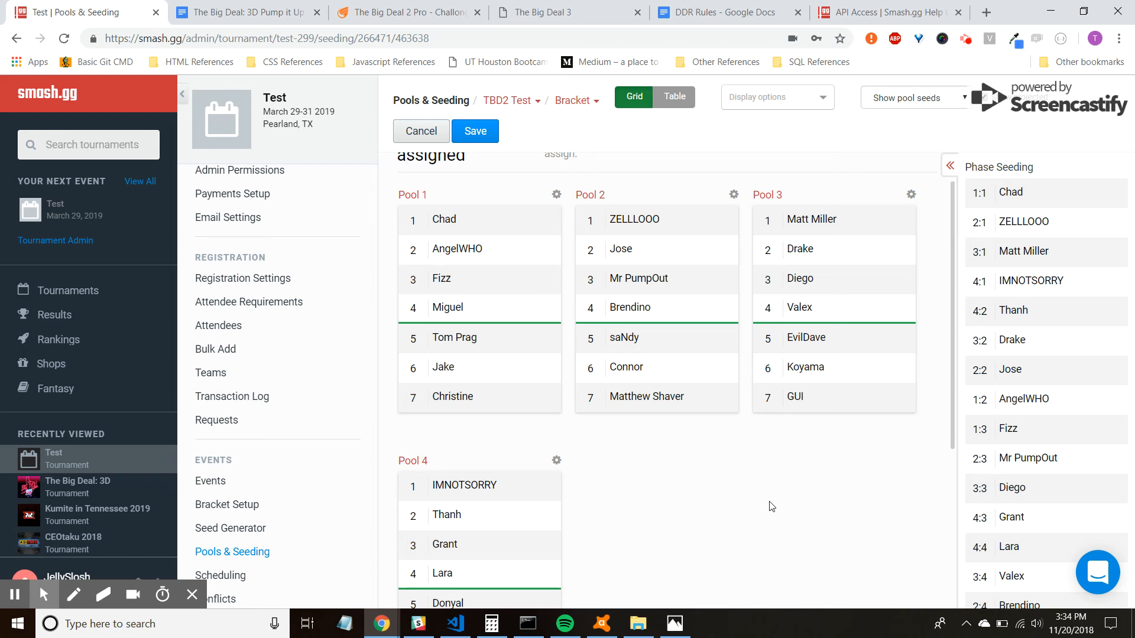
scroll("down", 3)
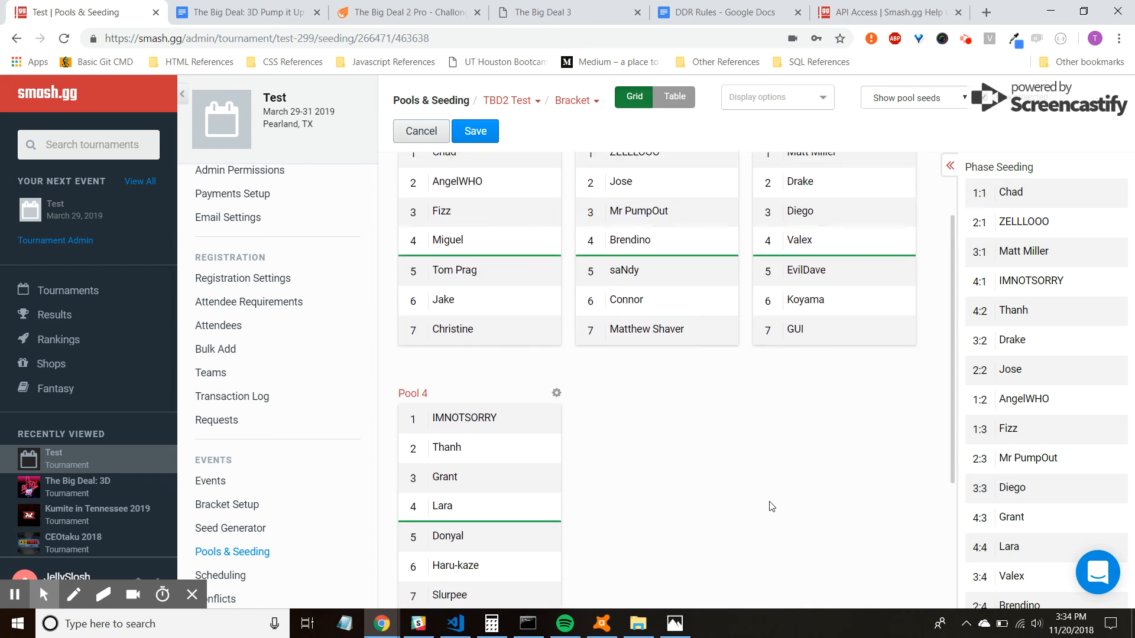
scroll("up", 3)
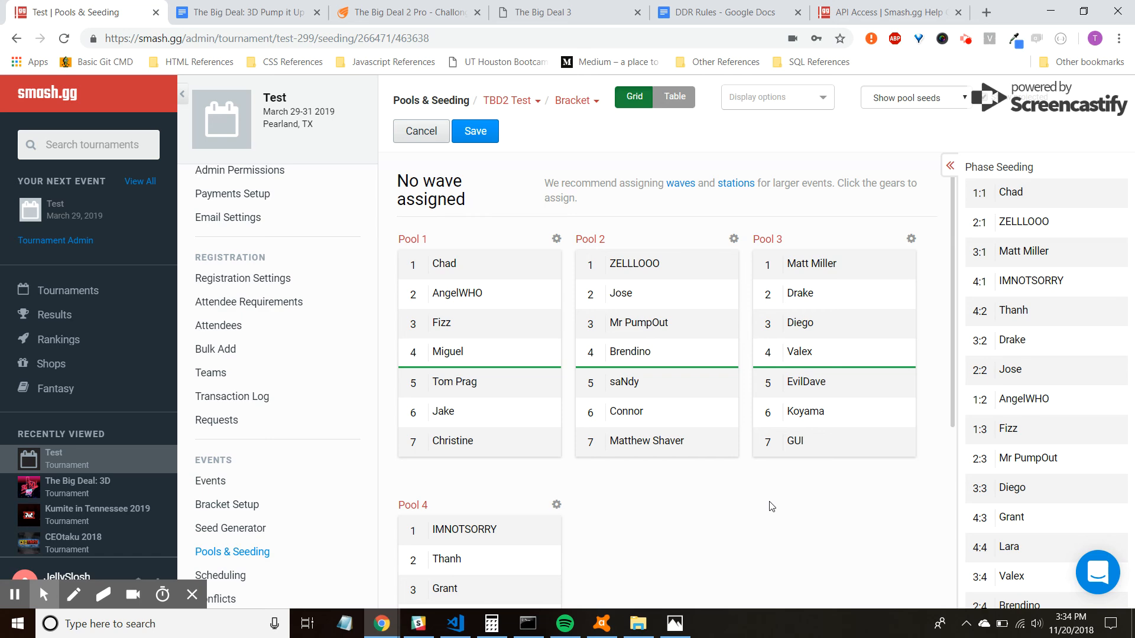
scroll("up", 3)
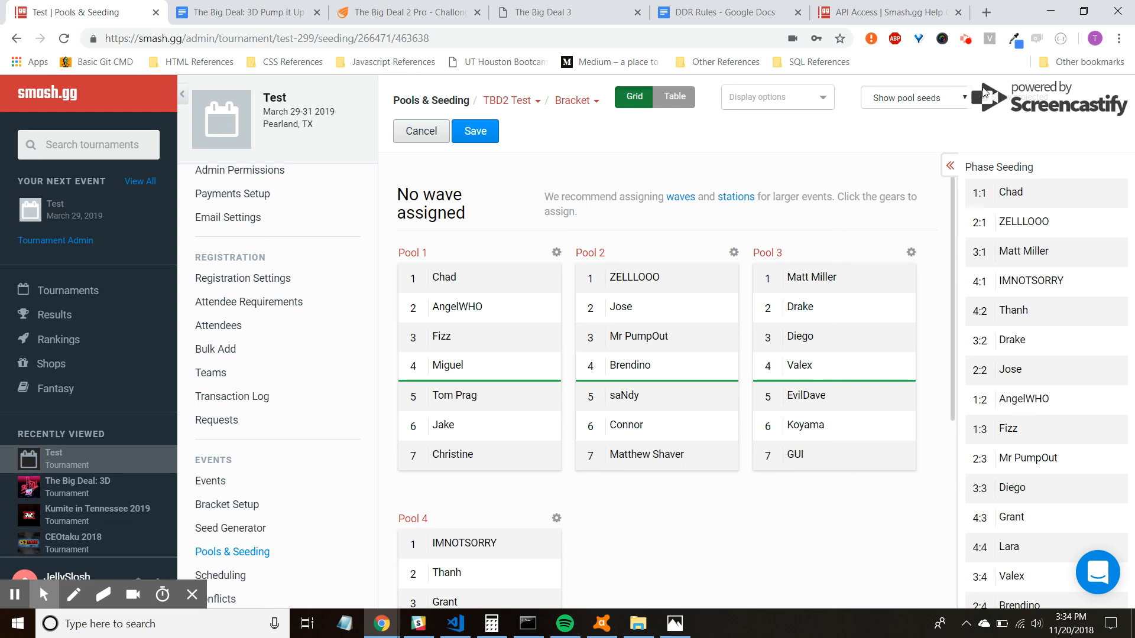
mouse_move(713, 284)
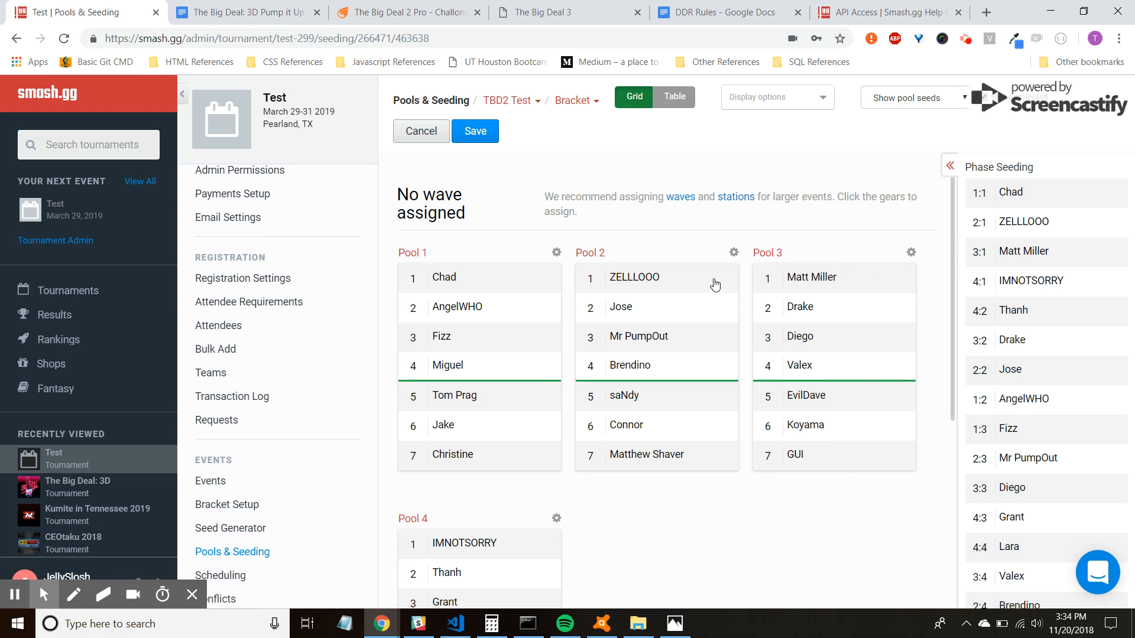